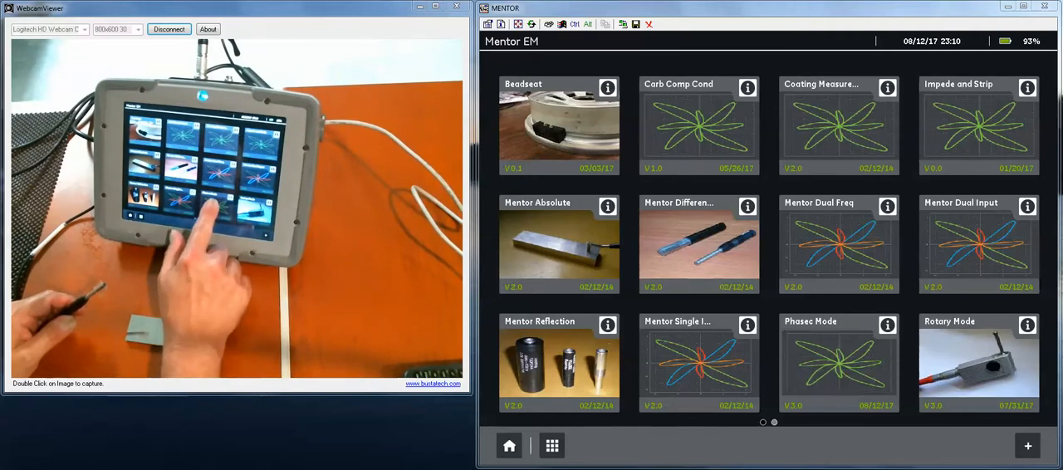
# Step: Launch the Phasec Mode workflow fresh from Startup Options rather than resuming
pyautogui.click(837, 362)
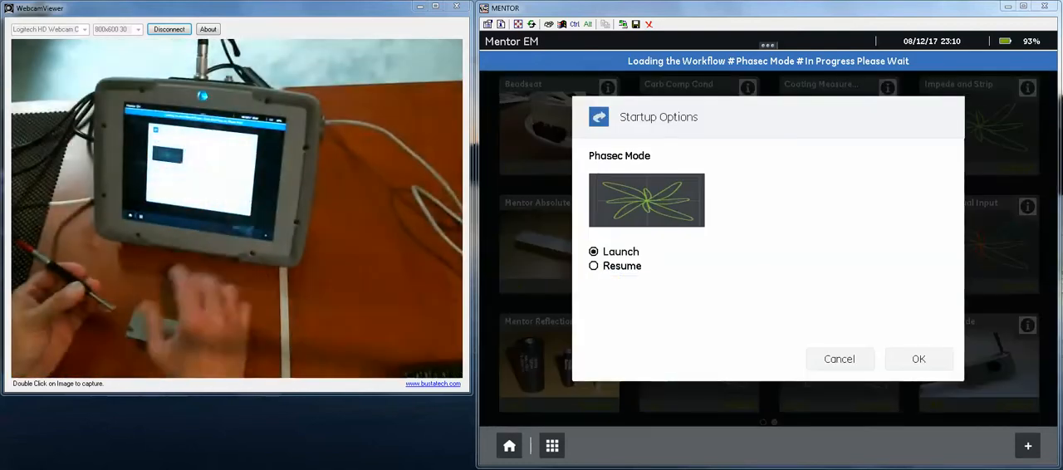
pyautogui.click(919, 358)
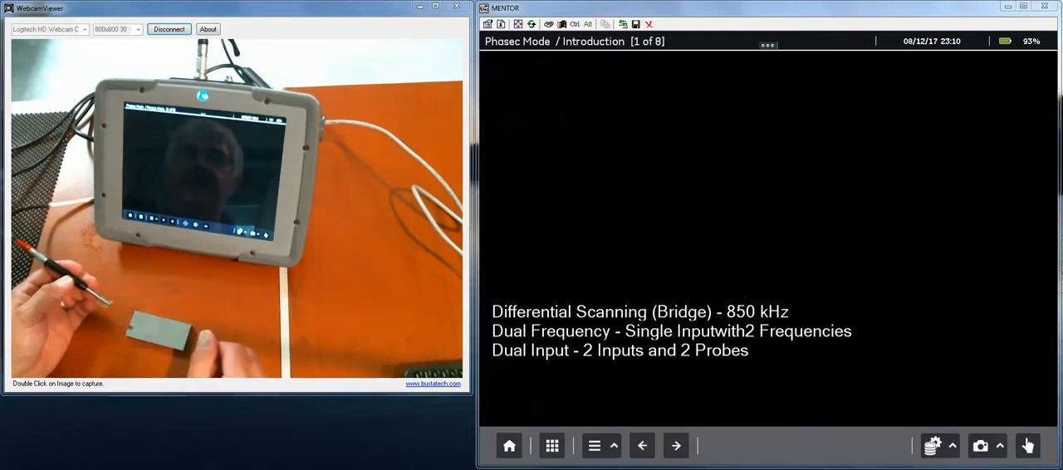
# Step: Advance to the impedance plane (page 2 of 8), scan the block and freeze the green trace
pyautogui.click(674, 445)
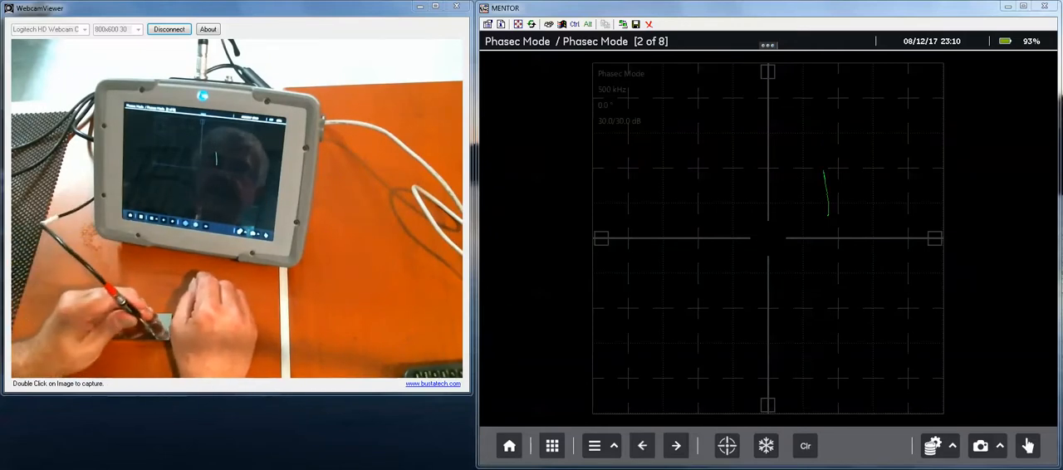
pyautogui.click(765, 445)
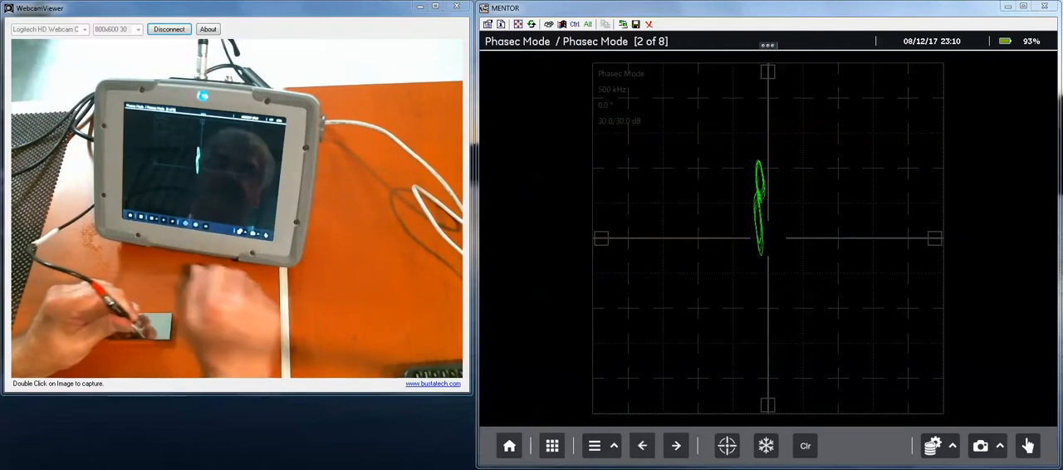
pyautogui.click(766, 445)
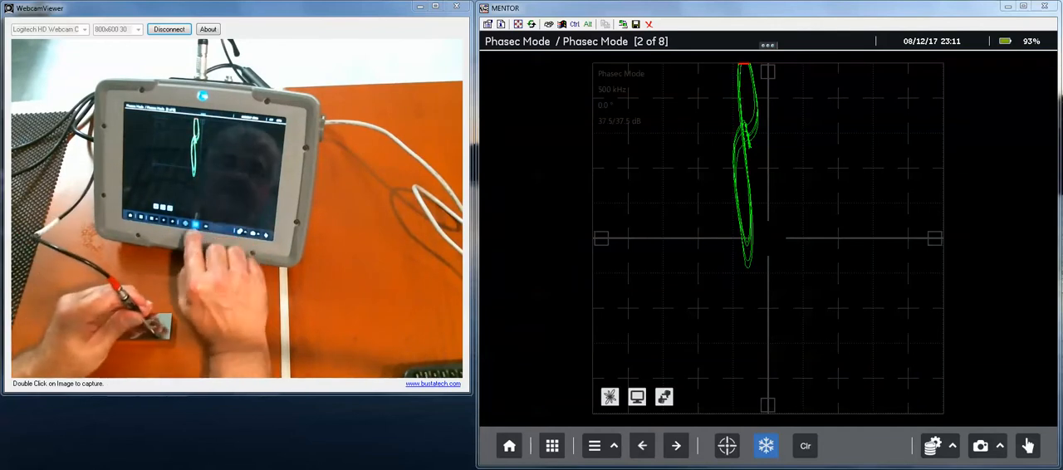
pyautogui.click(764, 445)
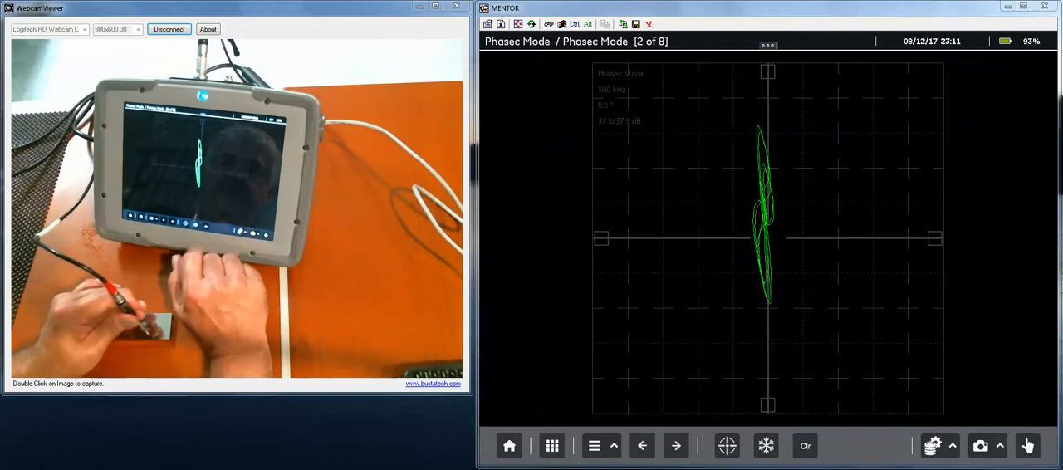
pyautogui.click(764, 445)
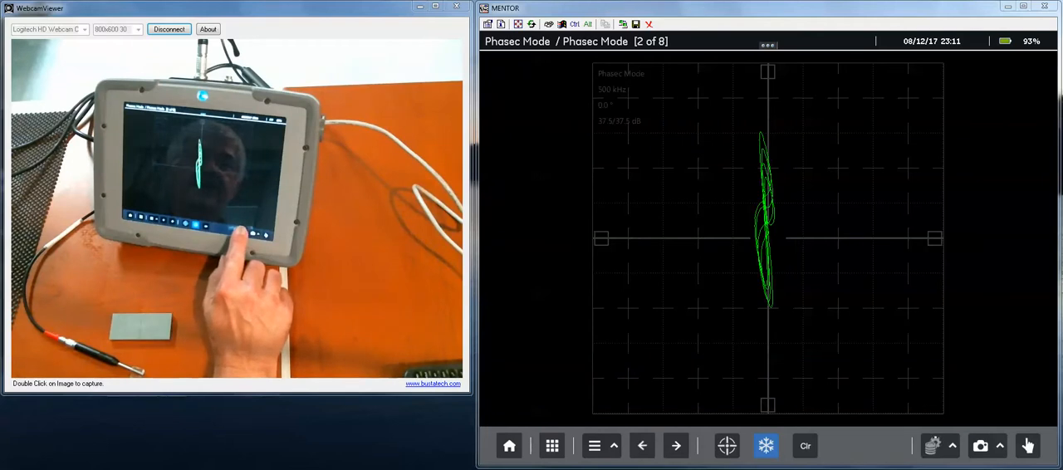
# Step: Save the instrument settings as dan2, choosing Mentor internal storage as the location
pyautogui.click(932, 445)
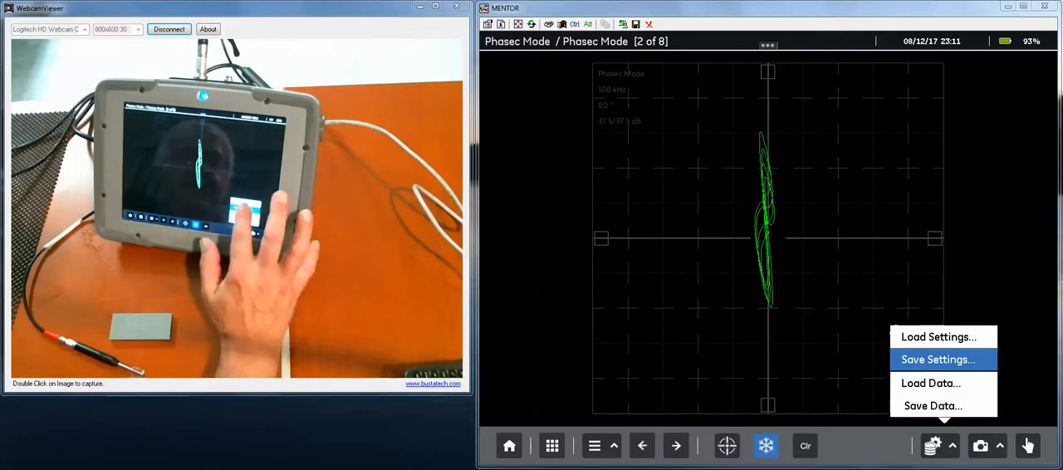
pyautogui.click(937, 359)
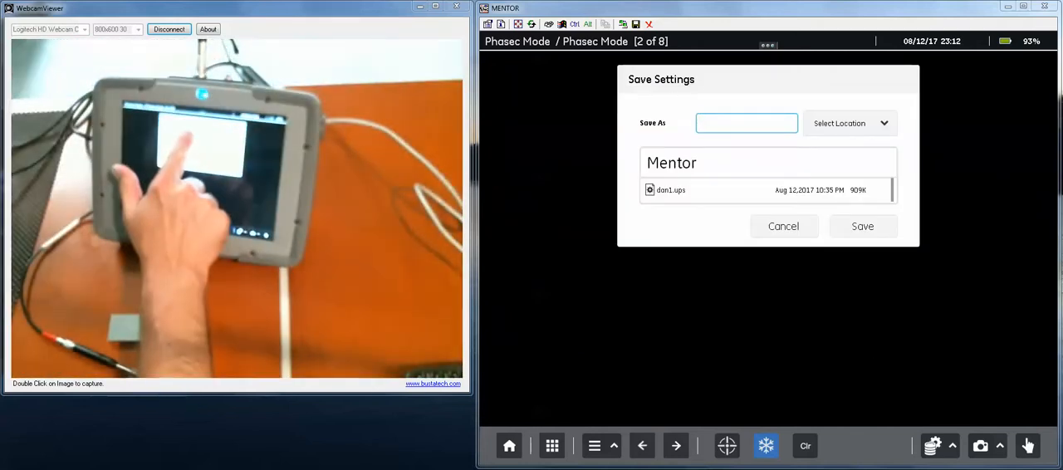
pyautogui.click(745, 123)
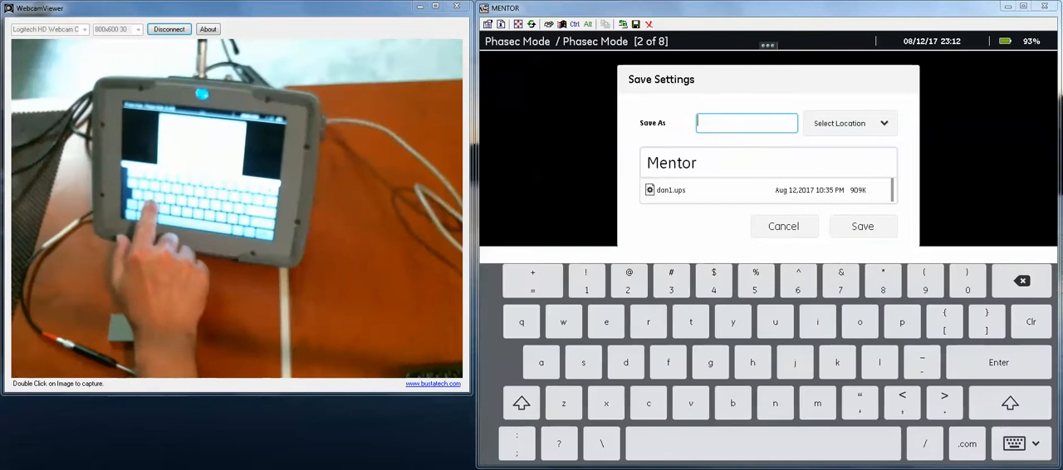
pyautogui.write('dan2')
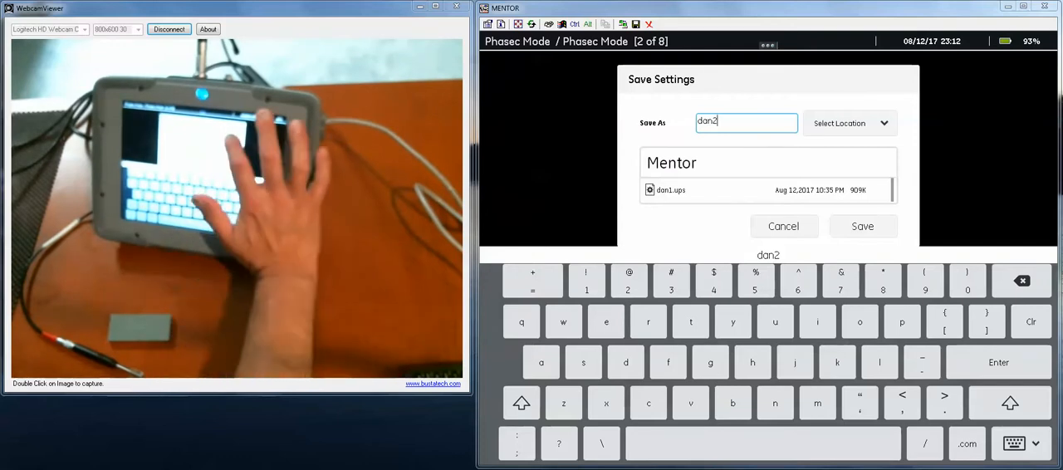
pyautogui.click(851, 123)
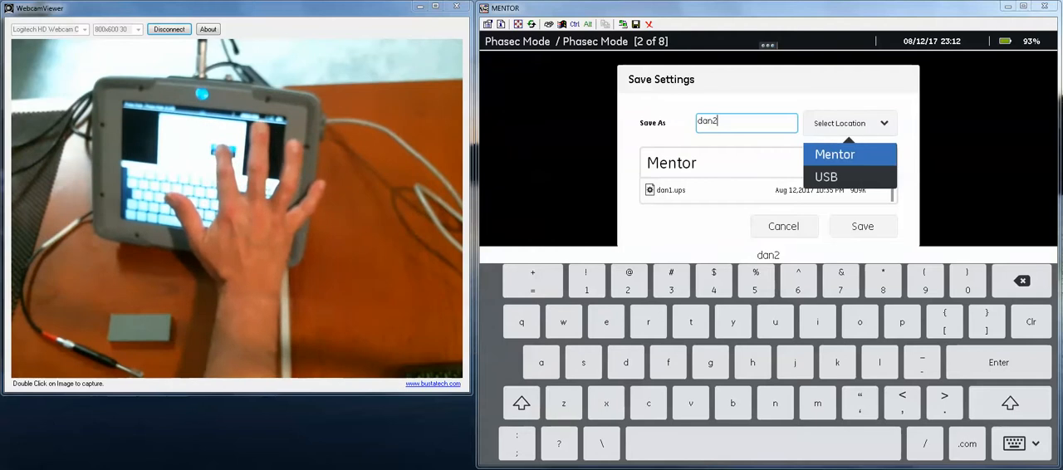
pyautogui.click(834, 153)
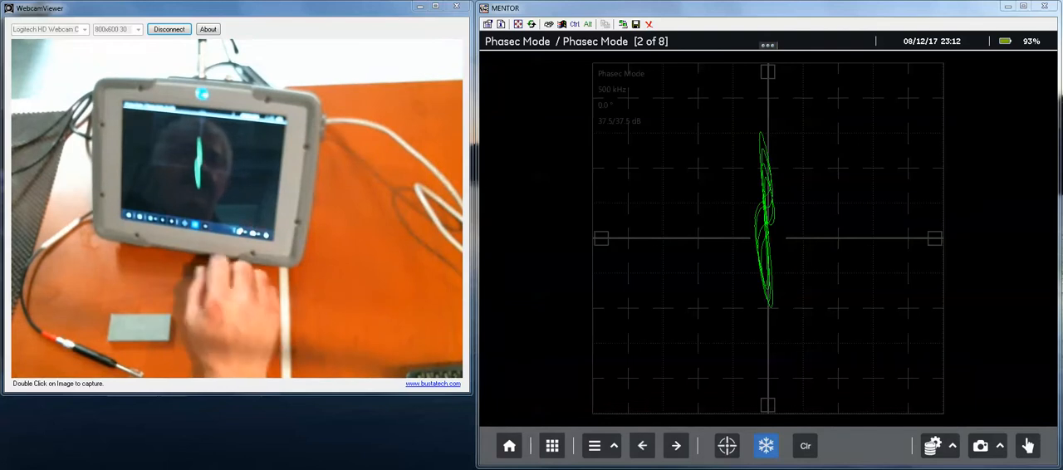
# Step: Save the signal data under its default date-stamped Phasec Mode file name
pyautogui.click(931, 445)
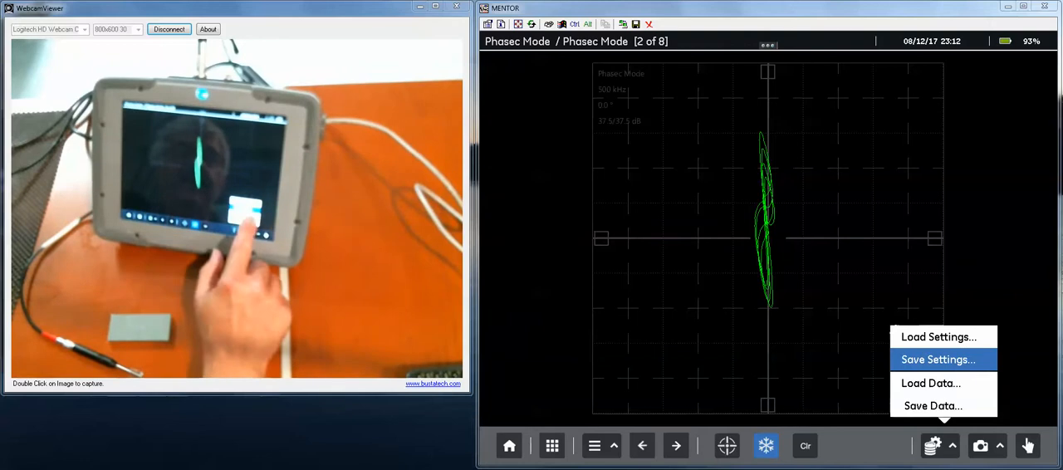
pyautogui.click(933, 405)
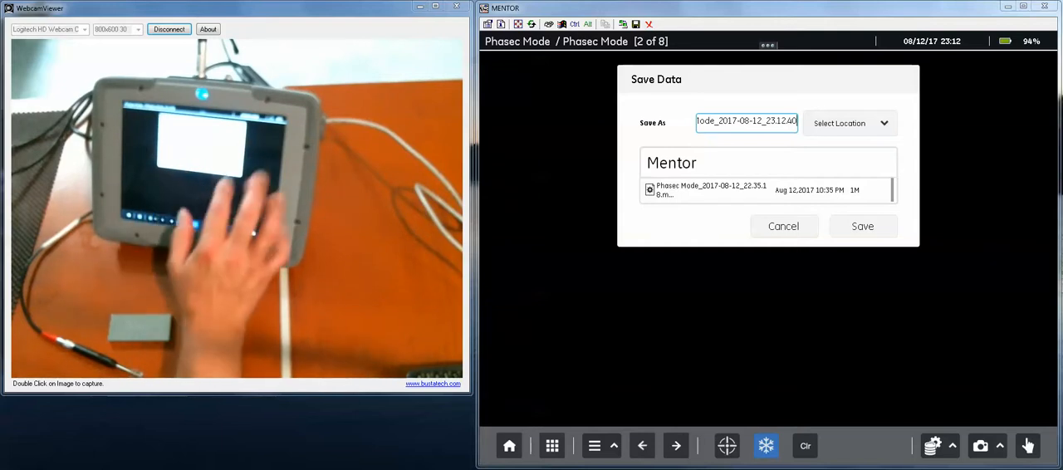
pyautogui.click(862, 226)
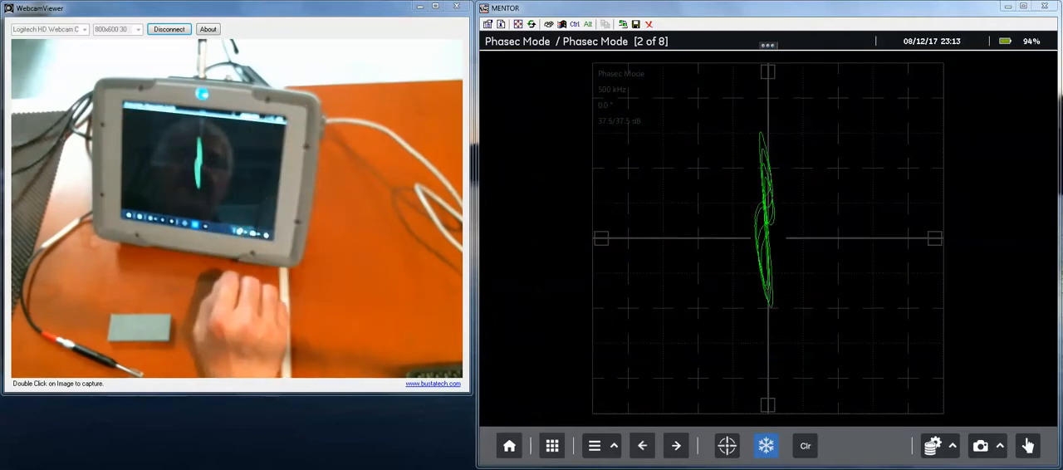
# Step: Load the dan2.ups settings file back into Phasec Mode
pyautogui.click(931, 445)
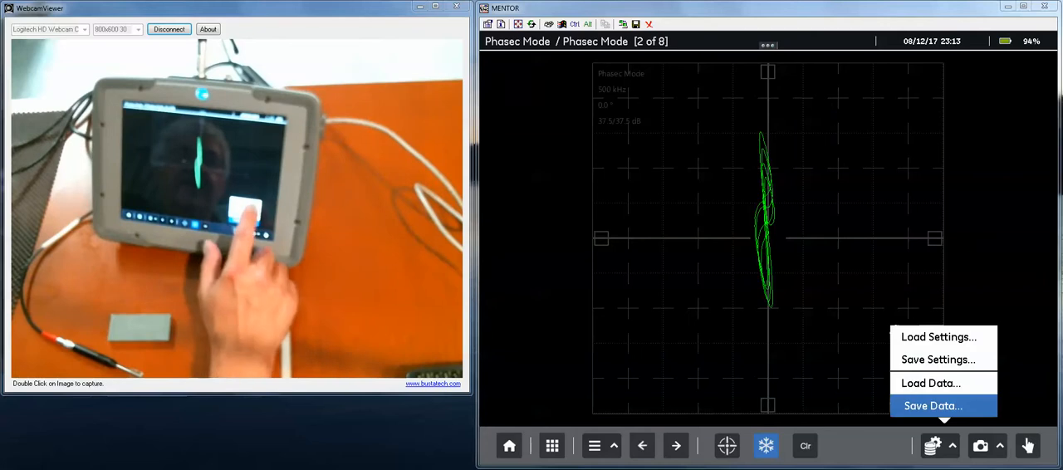
pyautogui.click(938, 335)
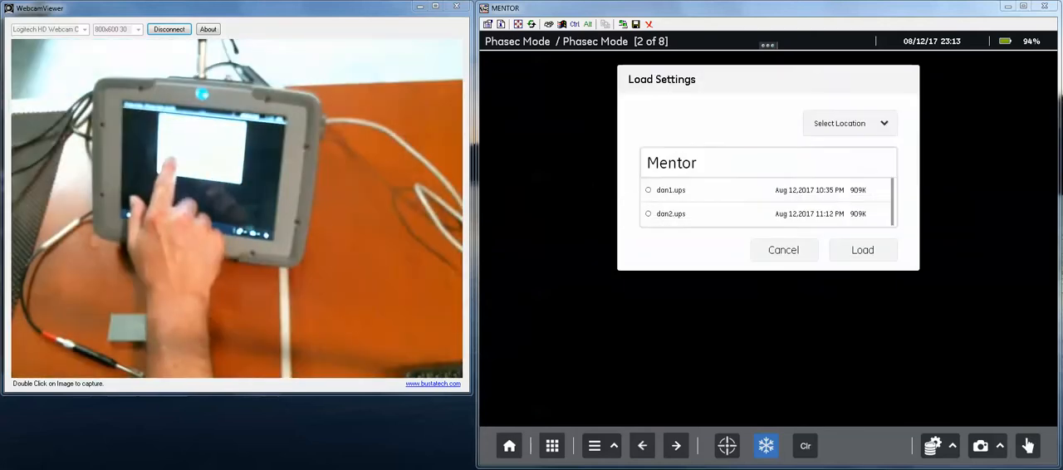
pyautogui.click(648, 212)
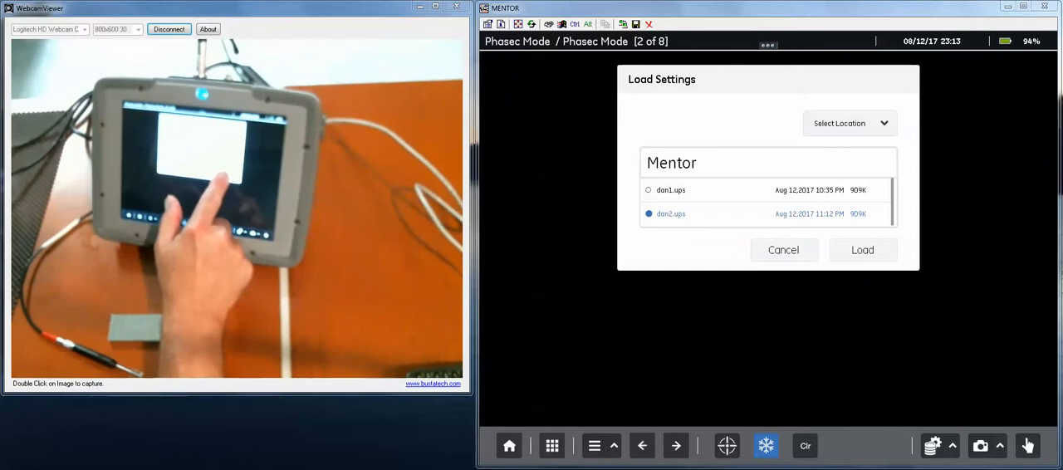
pyautogui.click(862, 249)
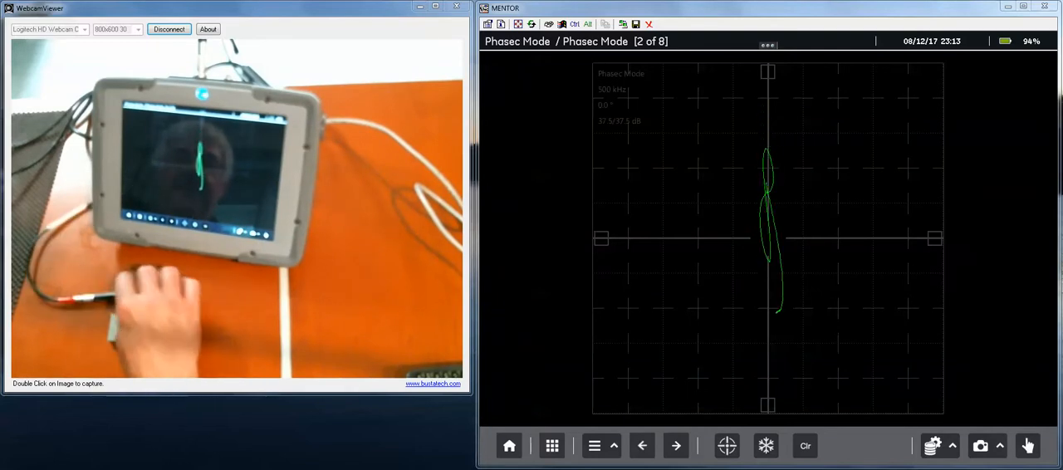
# Step: Load the newer date-stamped Phasec Mode data file so its recalled trace is displayed
pyautogui.click(932, 445)
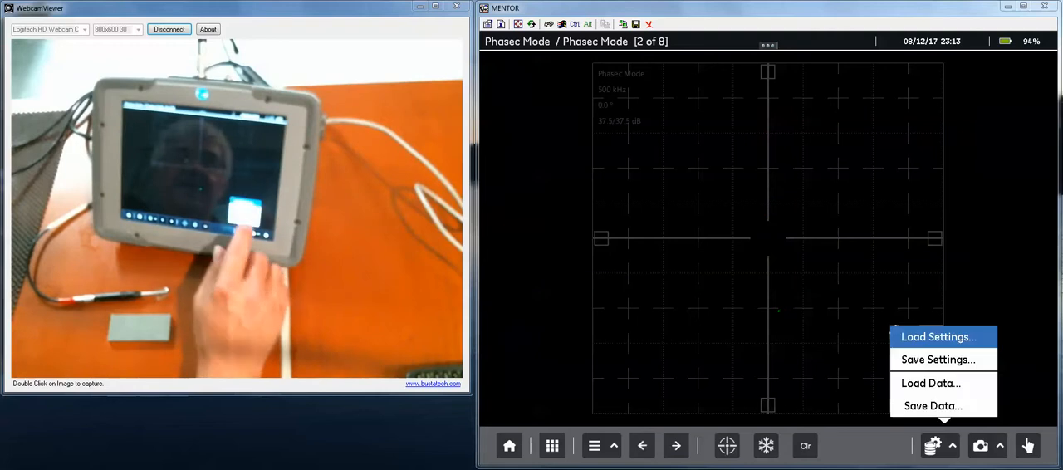
pyautogui.click(930, 382)
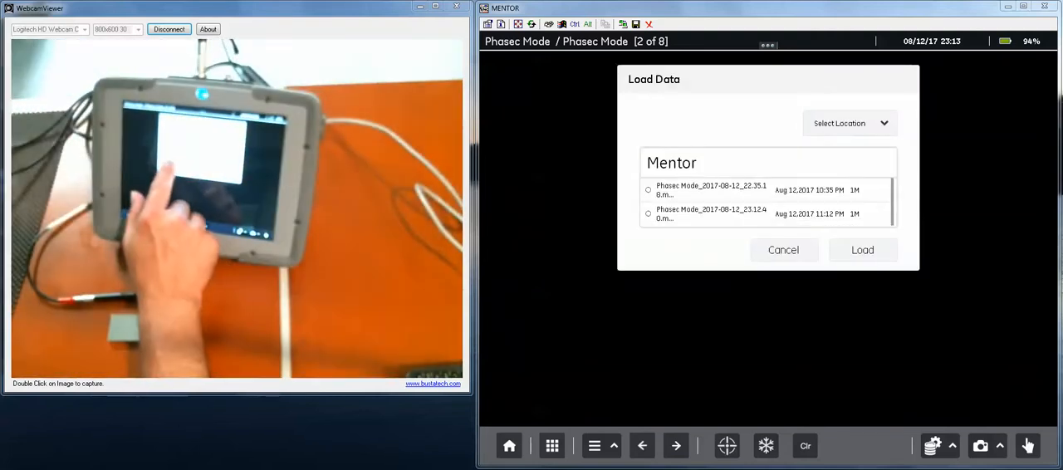
pyautogui.click(648, 212)
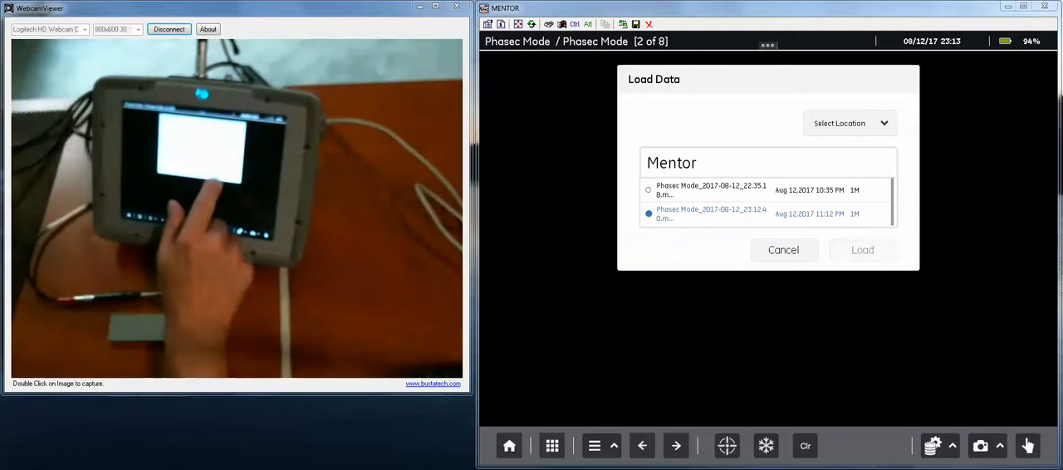
pyautogui.click(862, 250)
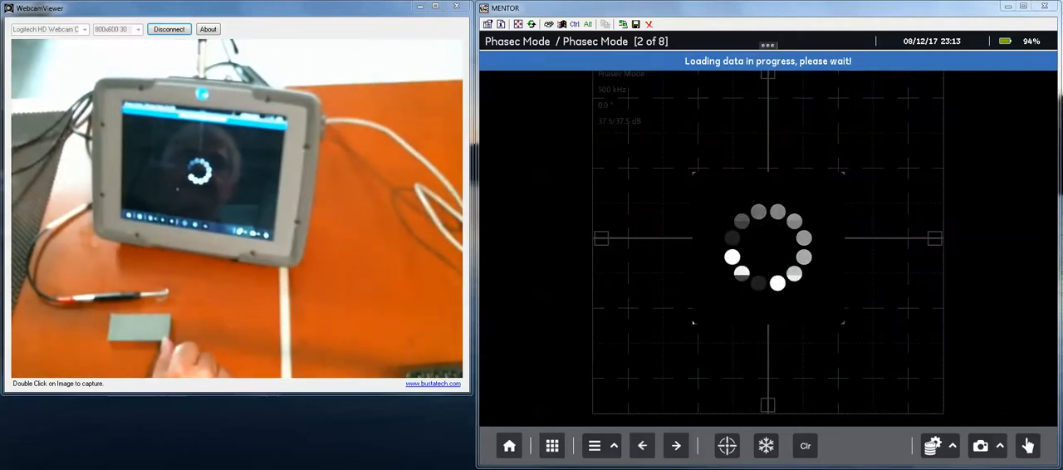
pyautogui.click(765, 445)
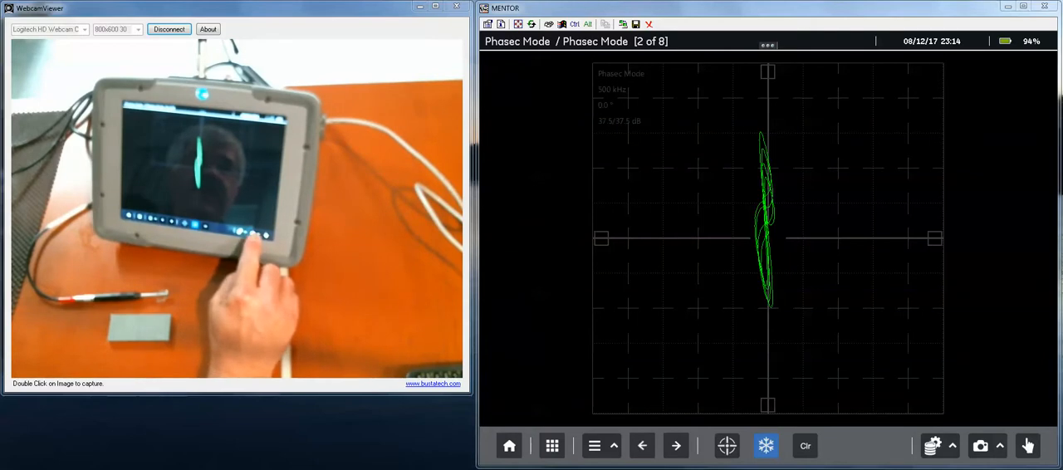
# Step: Generate a Report of the current display from the camera button's capture menu
pyautogui.click(980, 445)
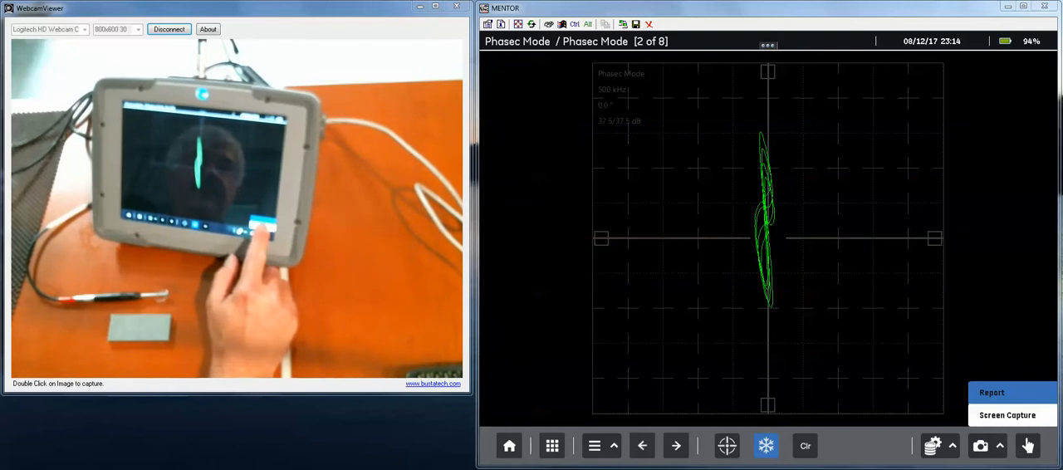
pyautogui.click(1006, 415)
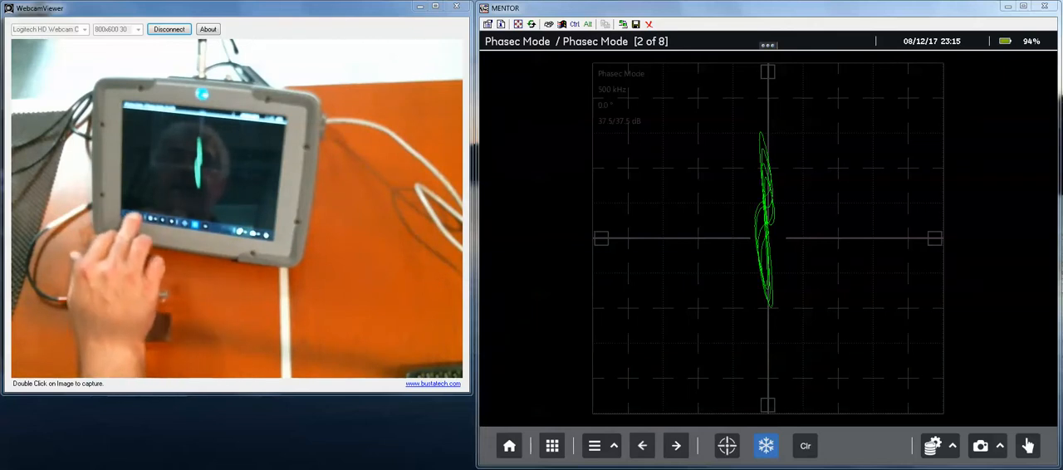
# Step: Bring up the system screen with settings, gallery, screen sharing and power options
pyautogui.click(509, 445)
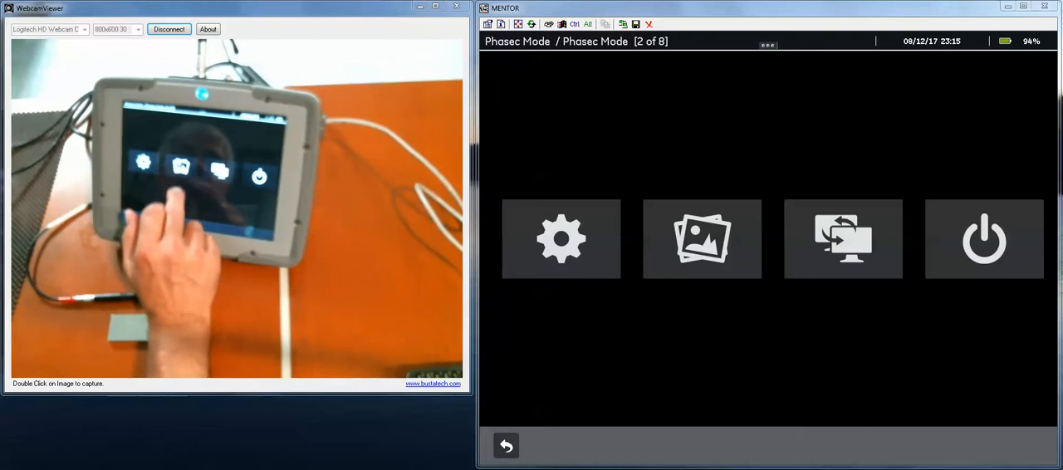
# Step: Open the gallery browser listing the Phasec Mode folder's settings, data, screenshots and PDF reports
pyautogui.click(700, 240)
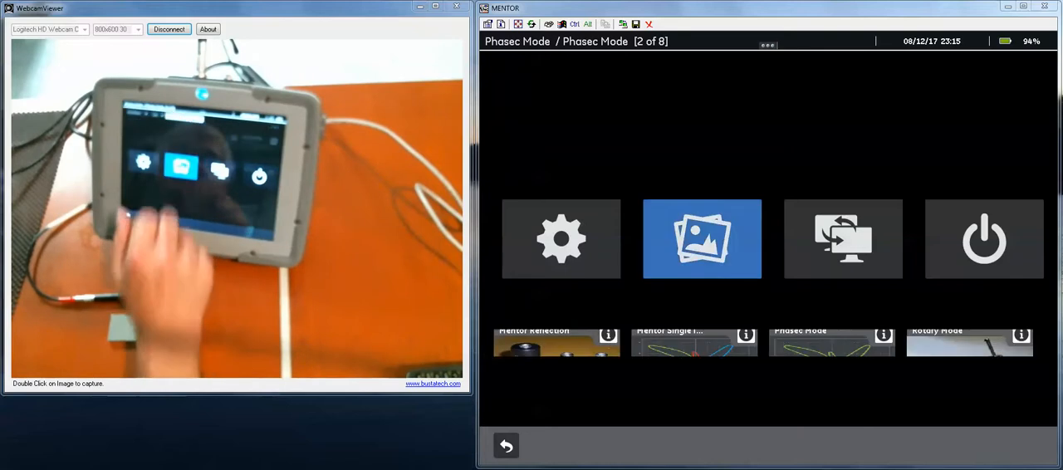
pyautogui.click(701, 240)
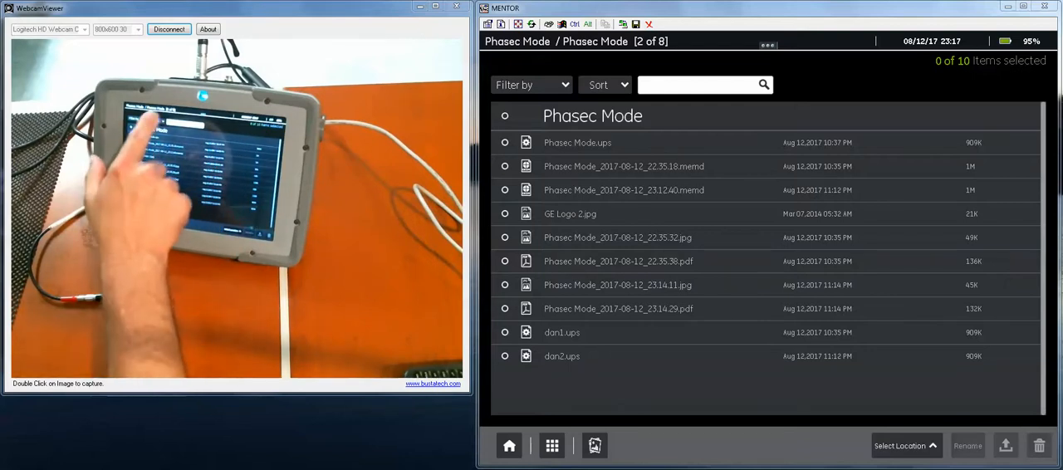
pyautogui.click(531, 84)
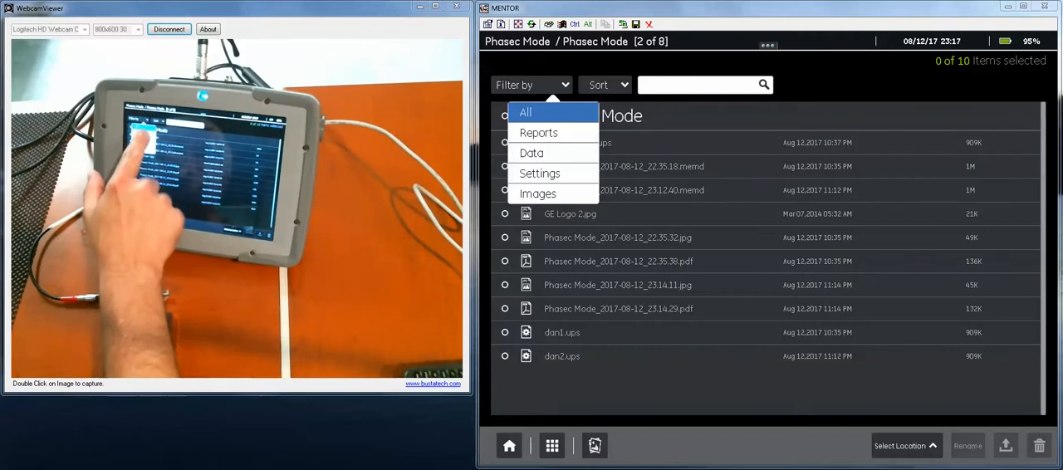
pyautogui.click(538, 133)
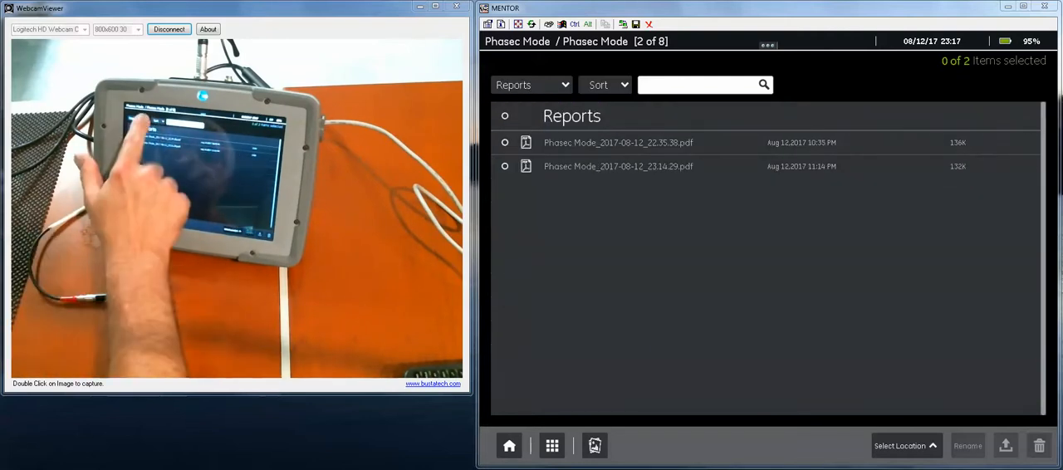
pyautogui.click(531, 85)
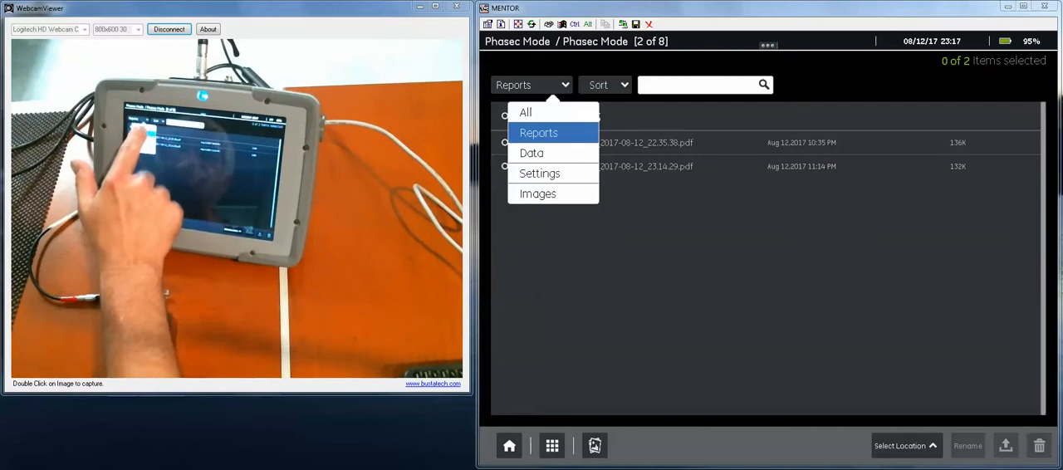
pyautogui.click(525, 113)
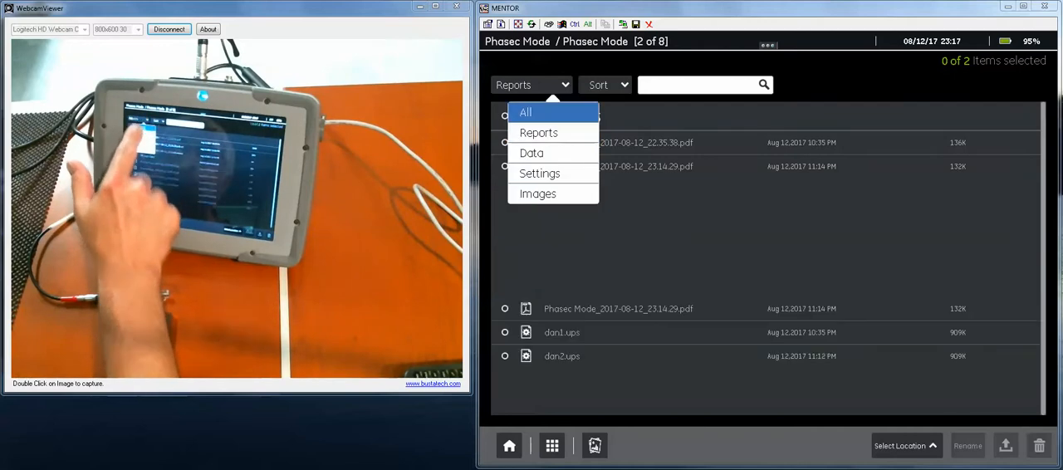
pyautogui.click(525, 113)
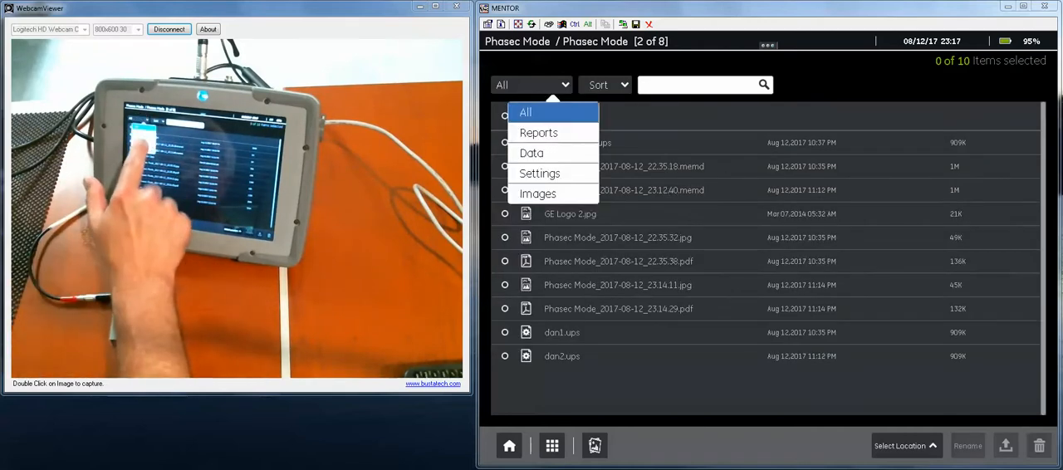
pyautogui.click(531, 153)
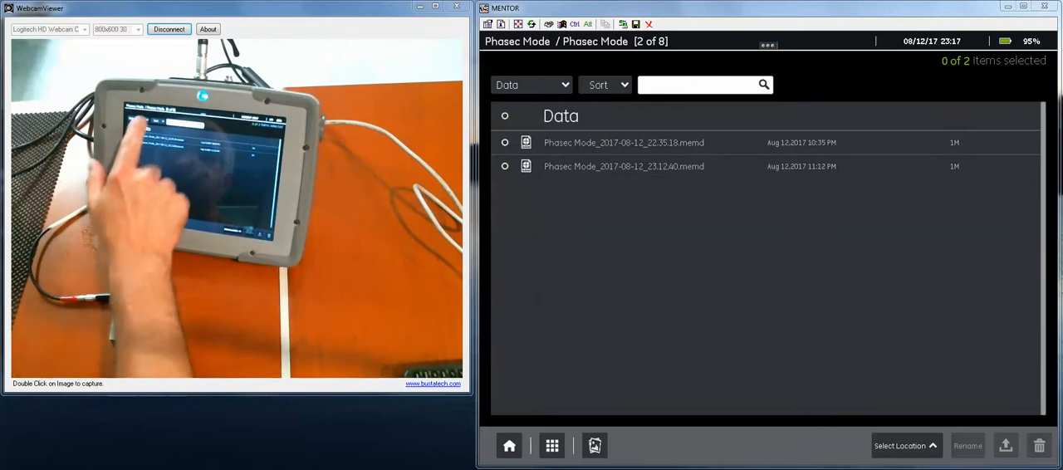
pyautogui.click(531, 85)
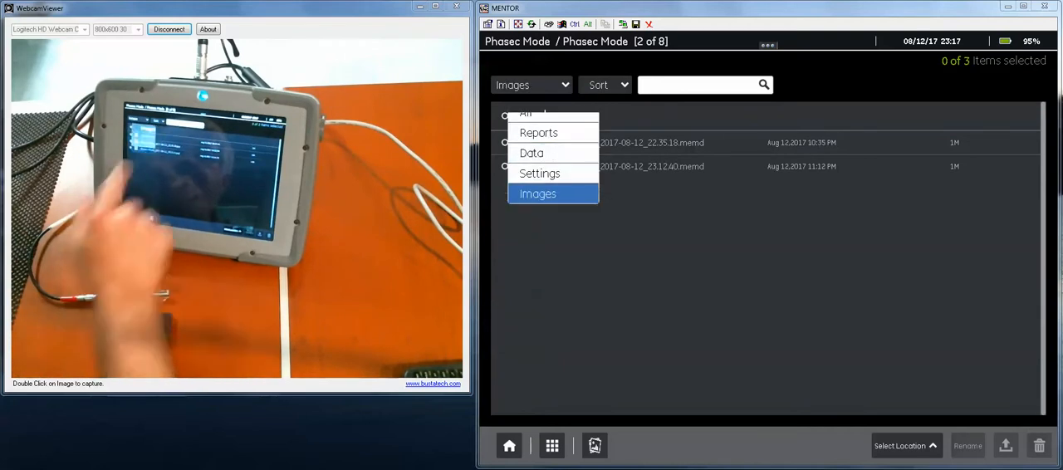
pyautogui.click(538, 193)
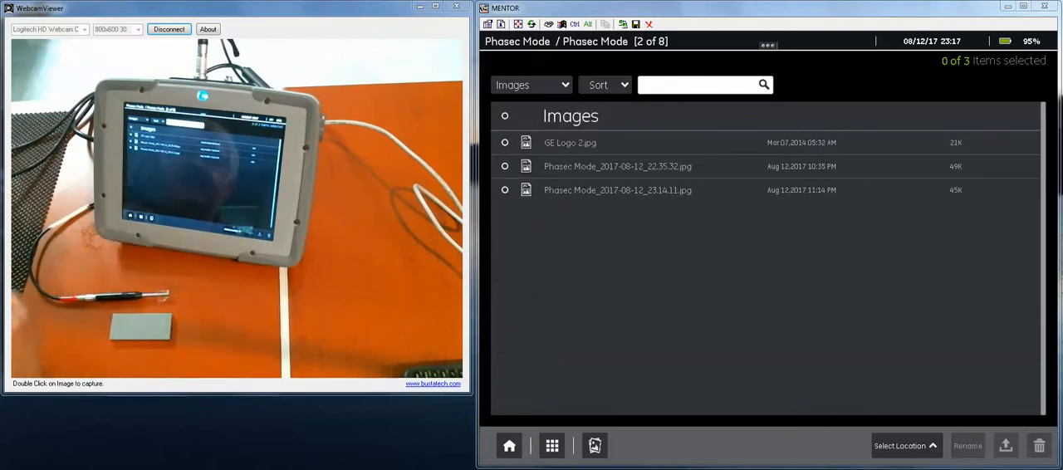
pyautogui.click(531, 85)
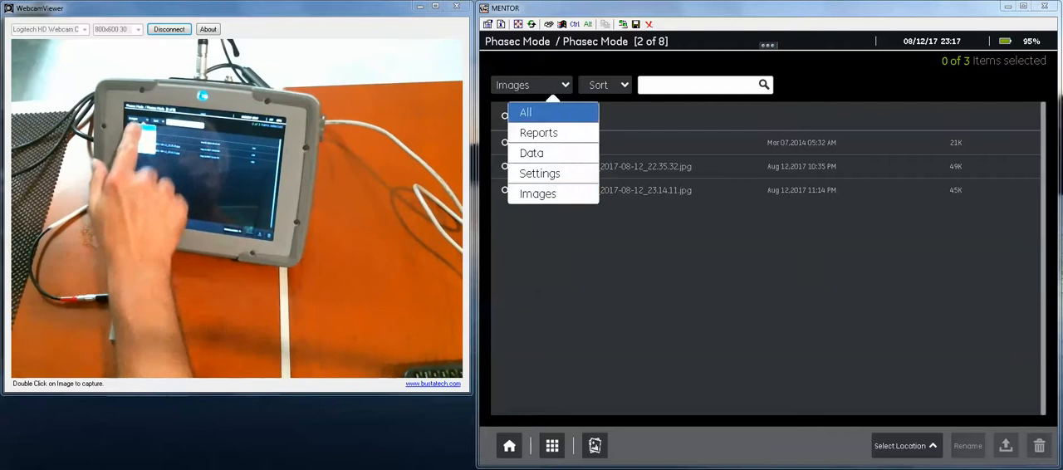
pyautogui.click(525, 113)
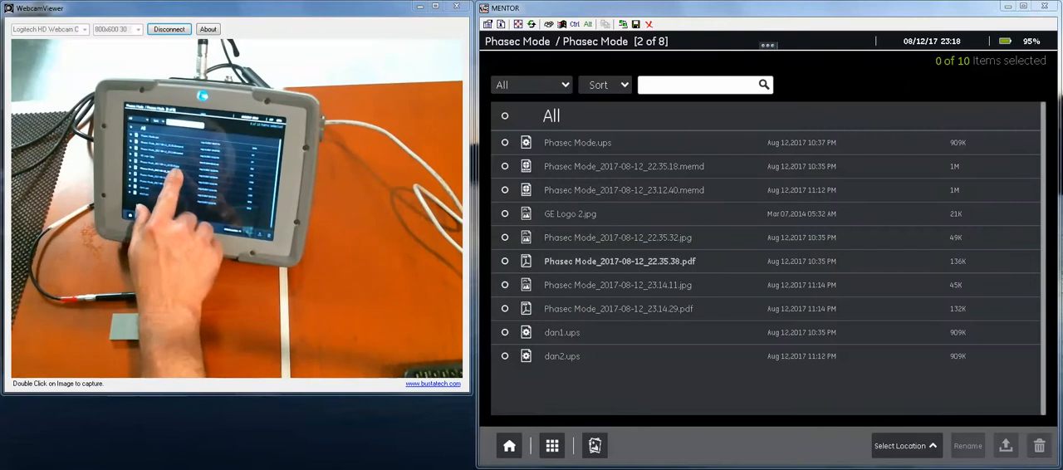
pyautogui.doubleClick(620, 260)
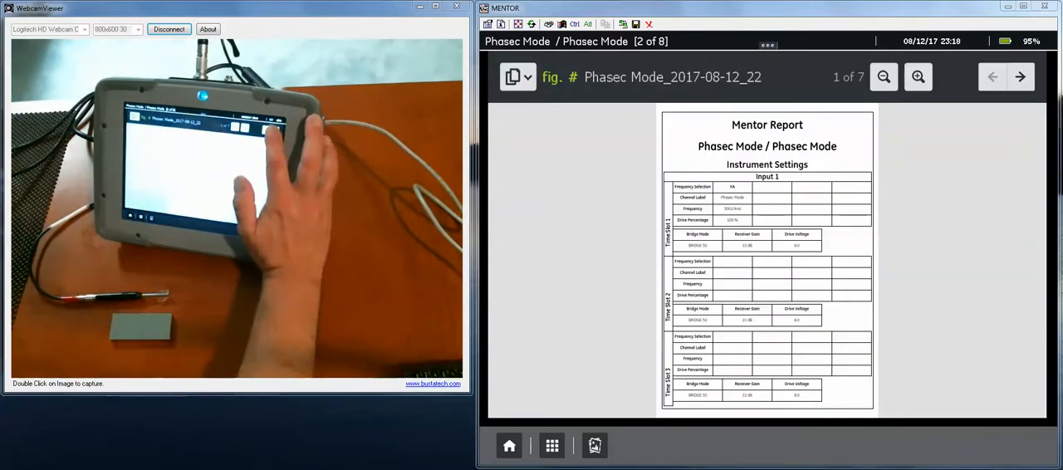
pyautogui.click(1020, 76)
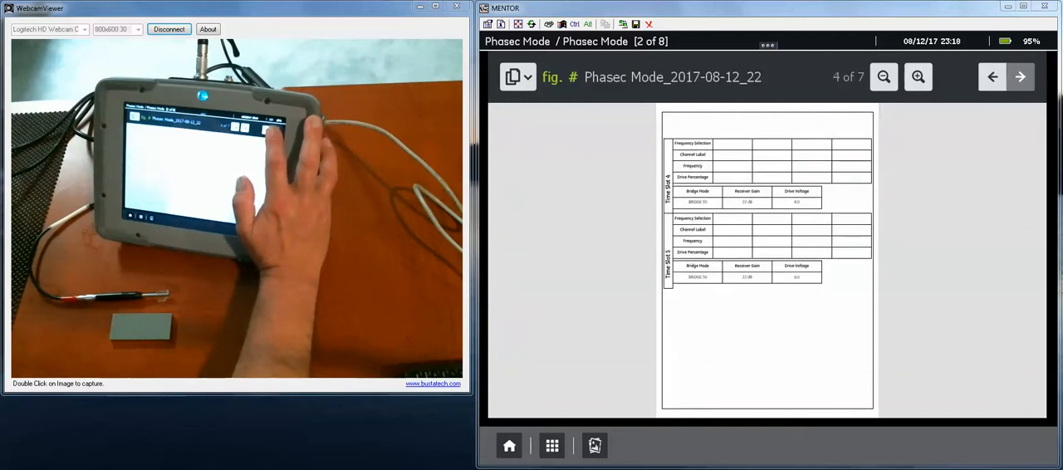
pyautogui.click(1020, 76)
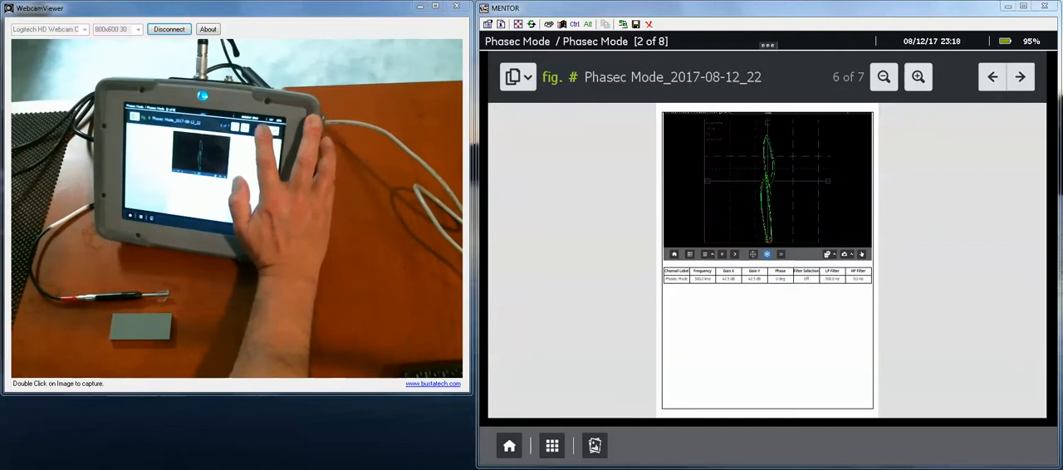
pyautogui.click(994, 76)
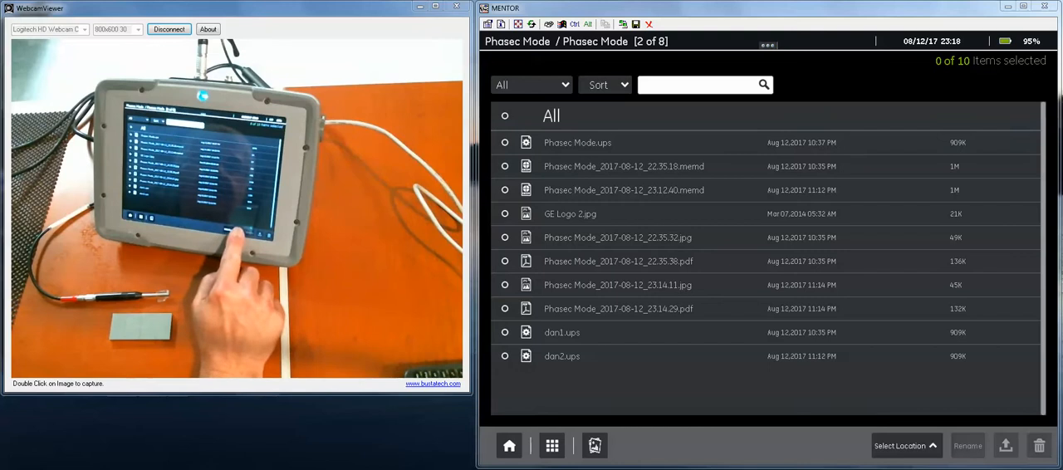
# Step: Choose USB Drive as location so the Part00 pane with the Backup - Dan folder appears
pyautogui.click(905, 446)
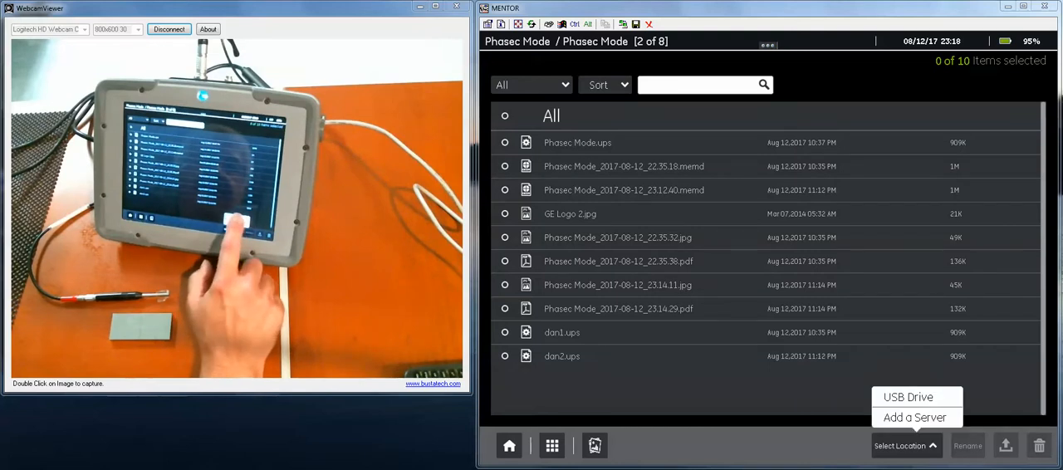
pyautogui.click(907, 395)
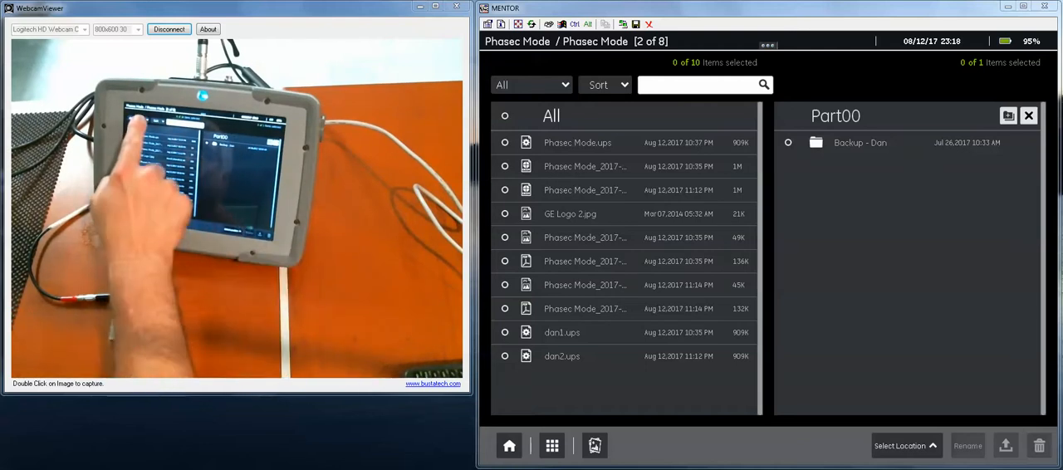
# Step: Filter the file list to Reports, export the two Phasec Mode PDFs, then switch the filter type
pyautogui.click(531, 85)
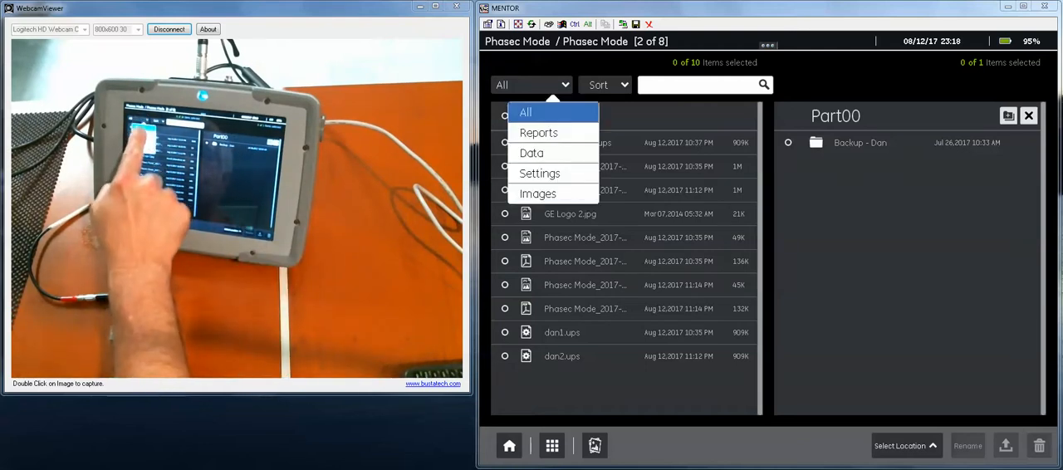
pyautogui.click(538, 133)
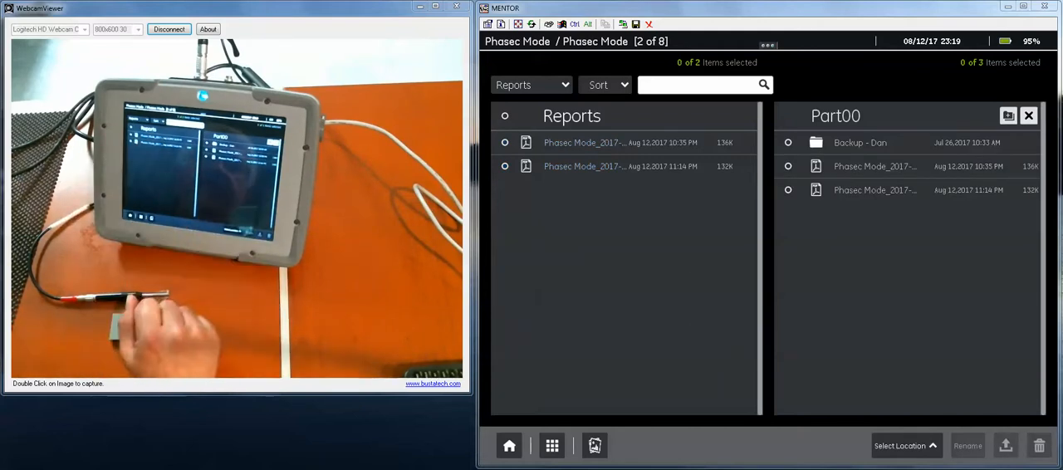
pyautogui.click(531, 84)
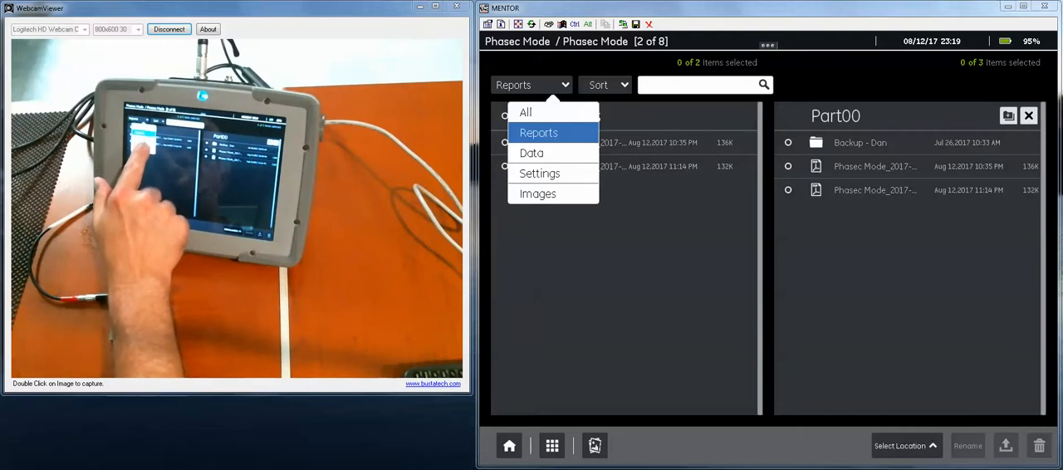
pyautogui.click(538, 193)
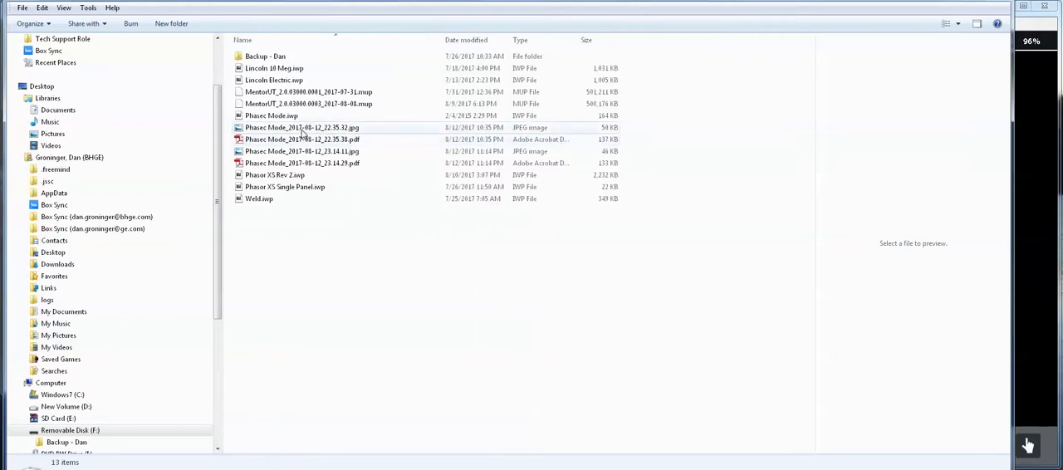
pyautogui.moveTo(303, 139)
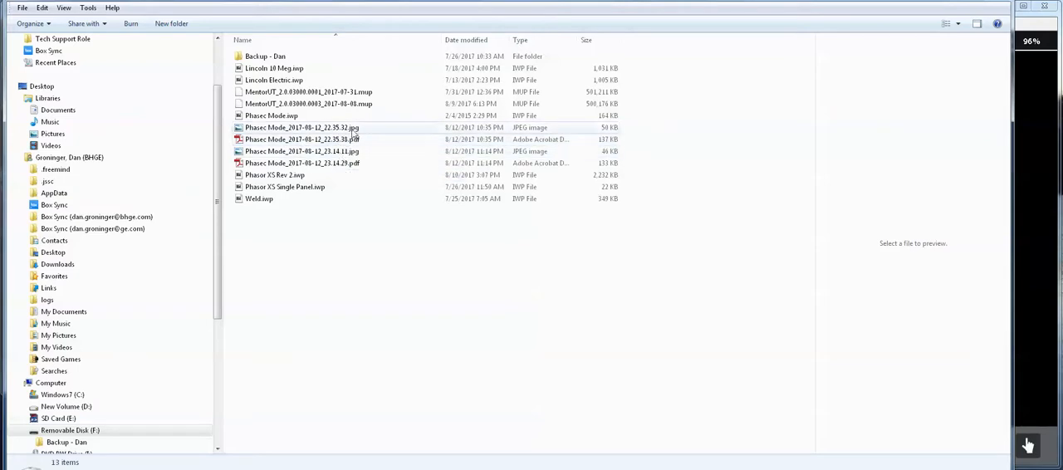
# Step: Preview the Phasec Mode JPG on Removable Disk (E:) and select the report PDF
pyautogui.click(302, 126)
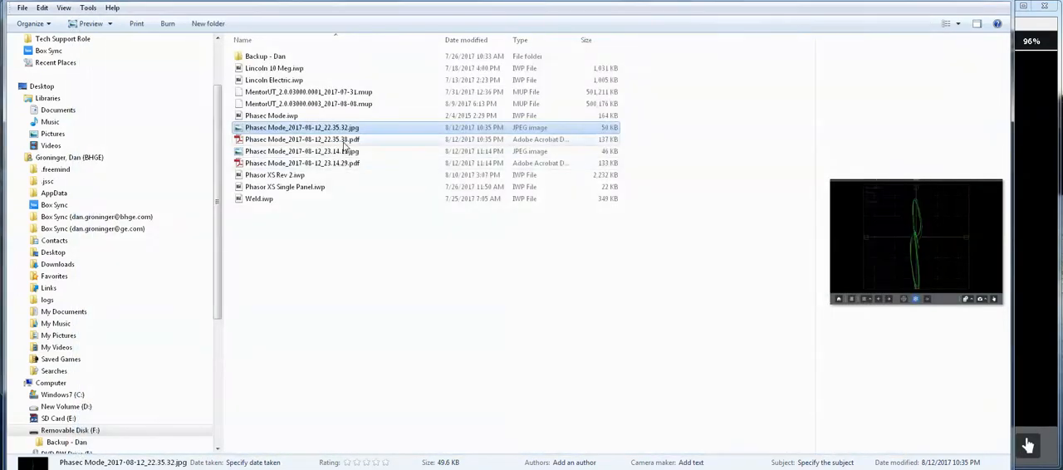
pyautogui.click(302, 140)
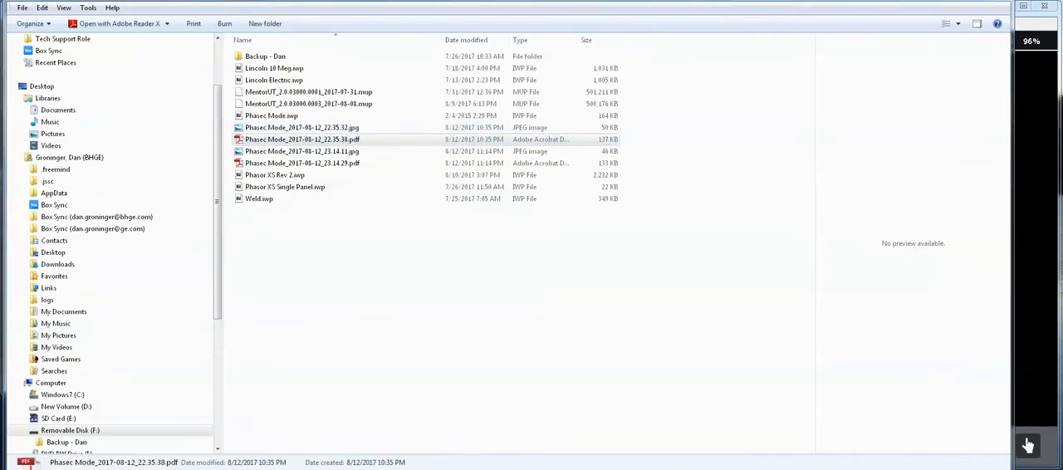
# Step: View the report in Adobe Reader, scrolling past the settings tables to the phase plot
pyautogui.doubleClick(302, 140)
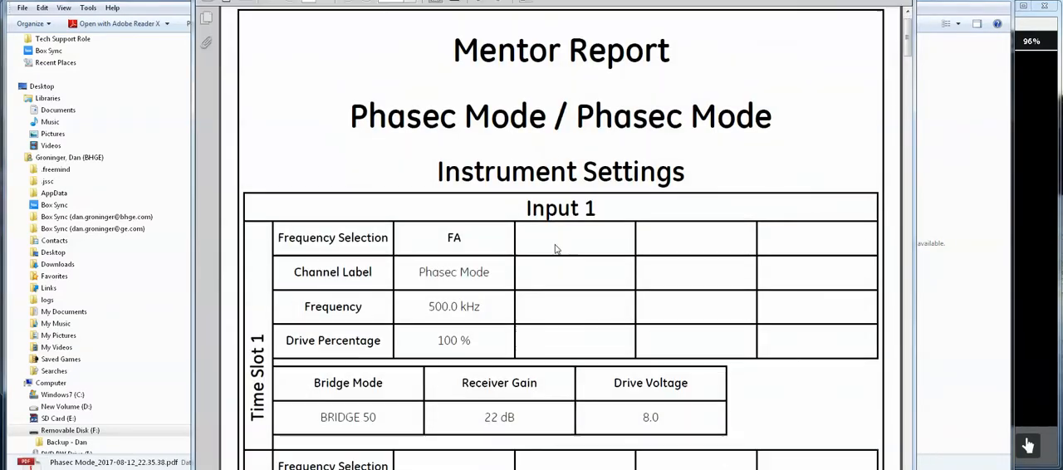
pyautogui.scroll(-3)
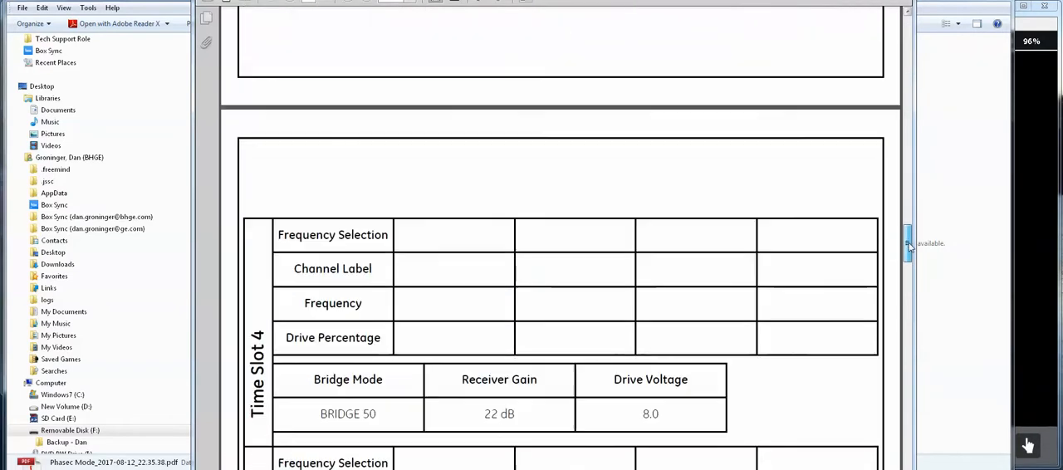
pyautogui.scroll(-3)
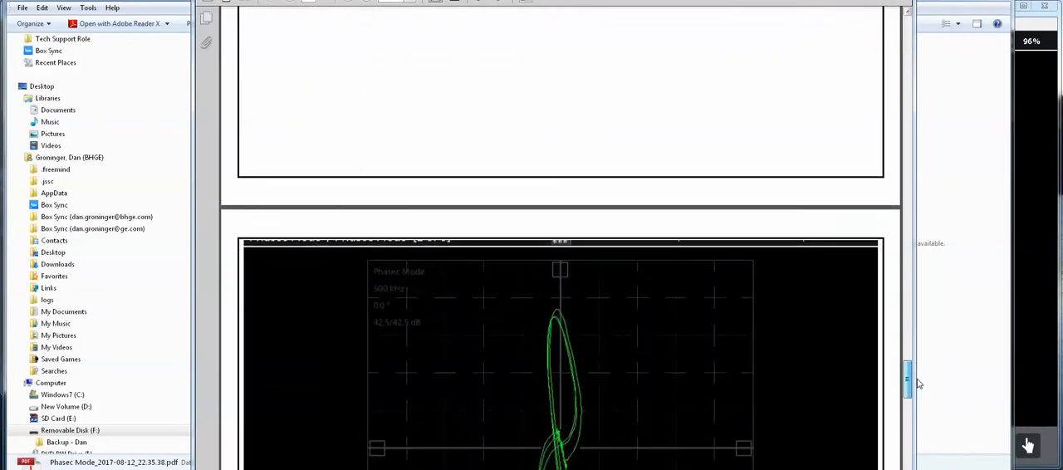
pyautogui.scroll(-3)
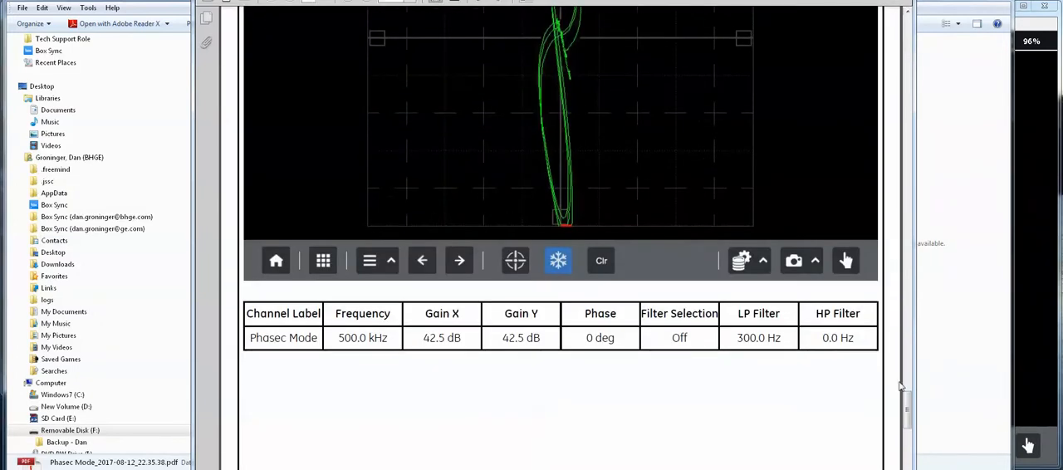